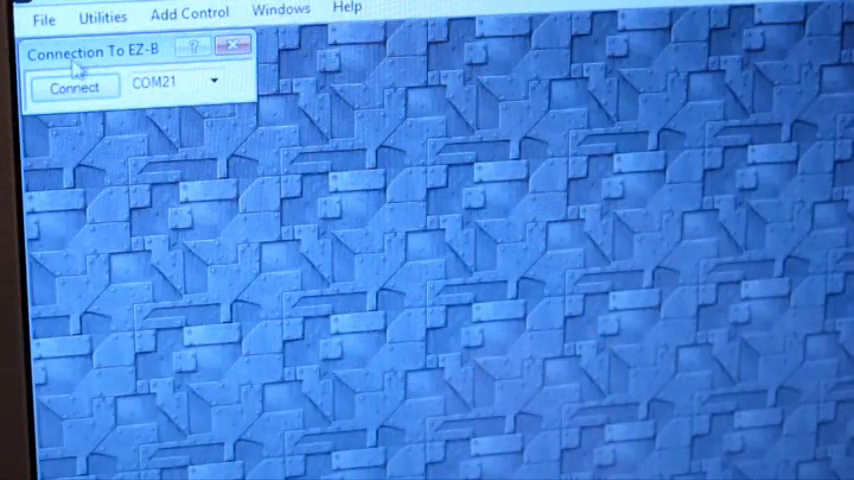
Connect the project to the EZ-B controller over COM21.
click(72, 86)
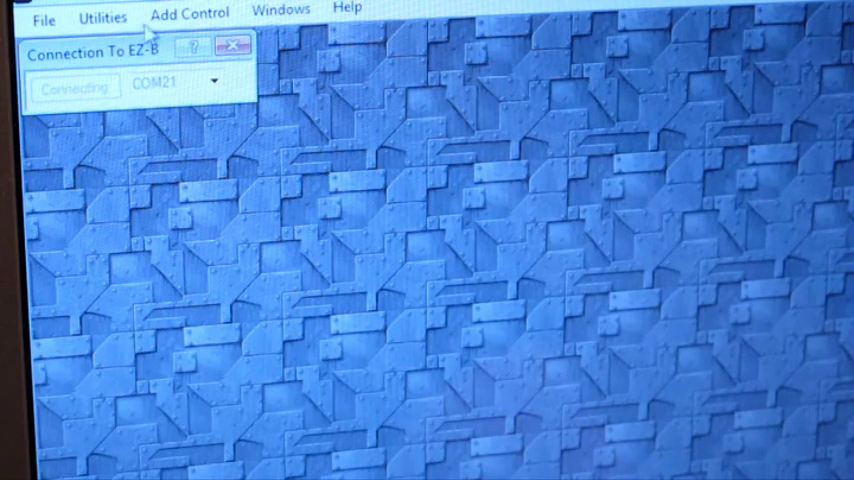
click(189, 12)
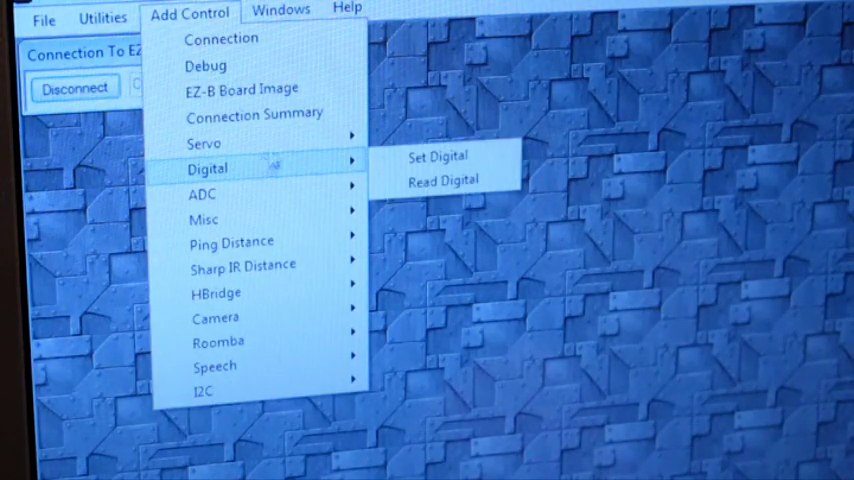
mouse_move(204, 143)
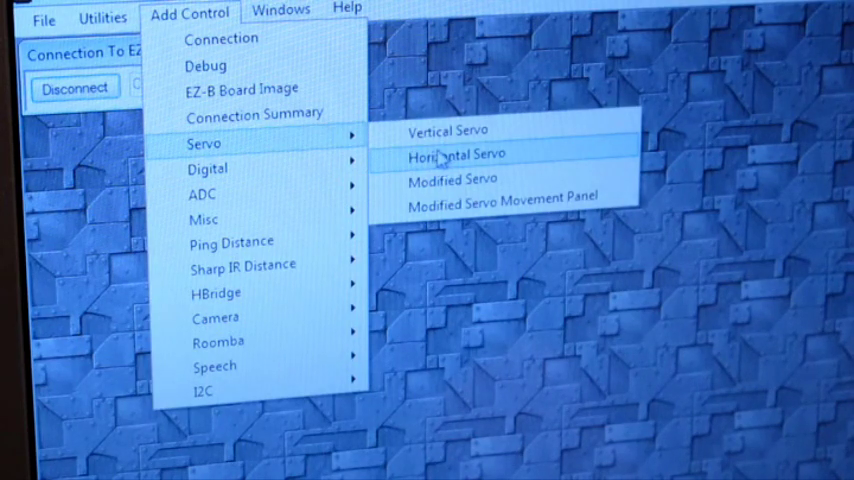
mouse_move(455, 131)
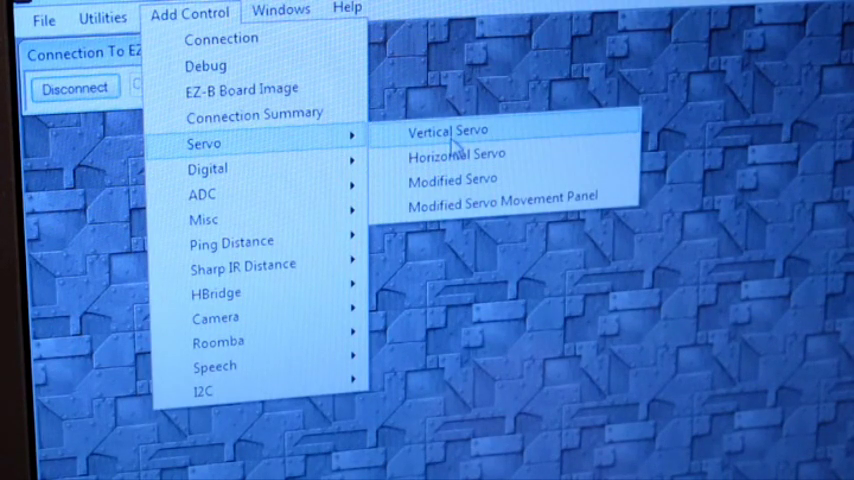
Add a servo, then add the Horizontal Servo 2 control to the workspace.
click(449, 131)
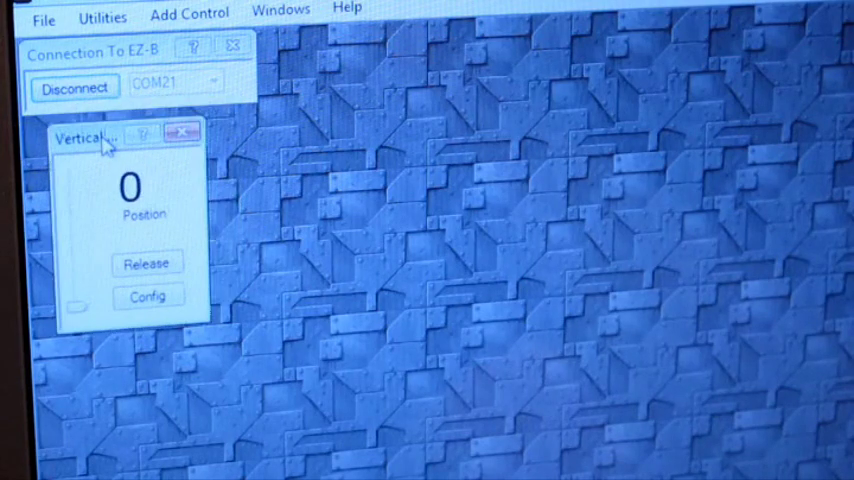
click(189, 12)
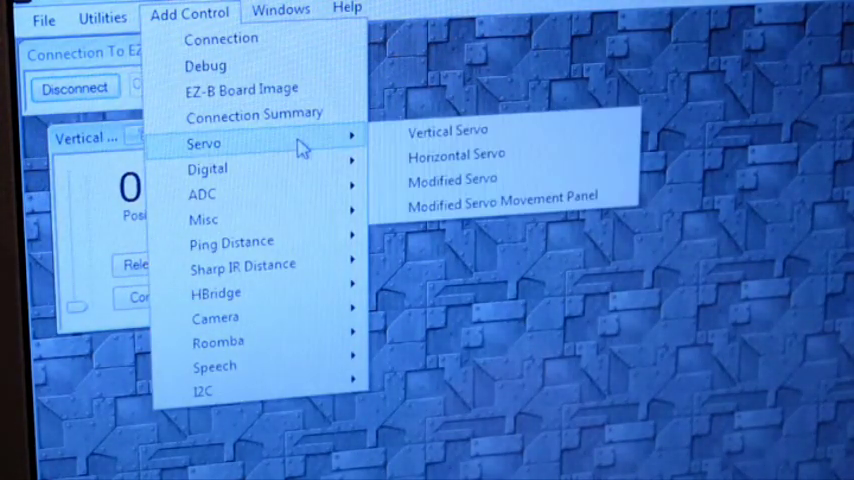
click(455, 154)
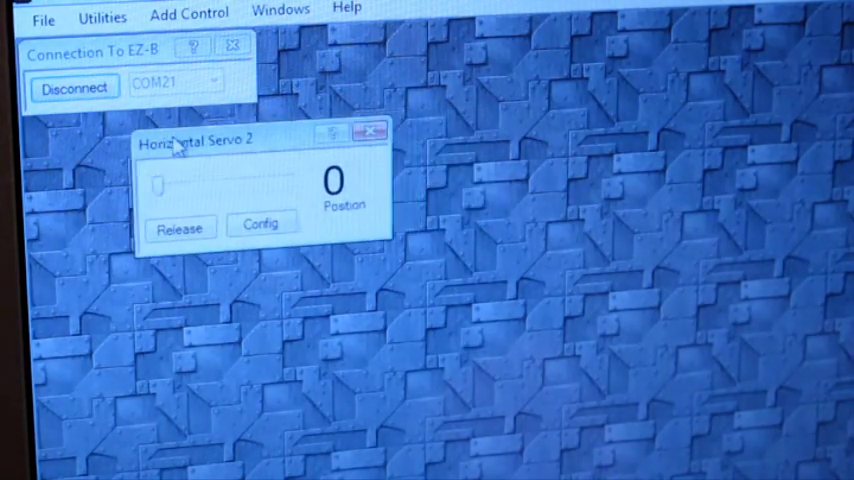
Set Horizontal Servo 2's port to D14 in its settings.
click(261, 223)
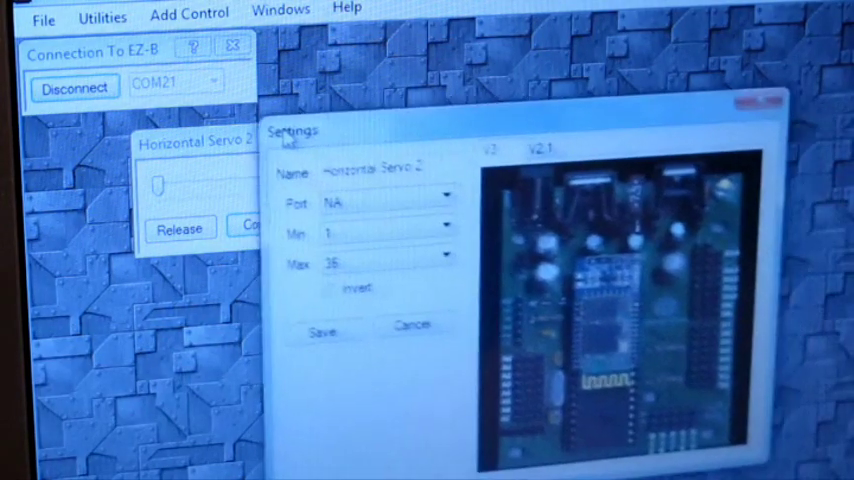
click(438, 192)
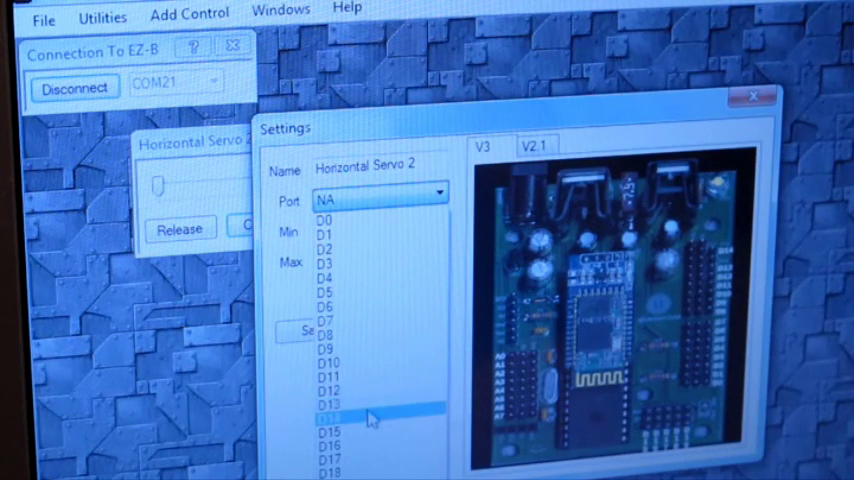
click(754, 98)
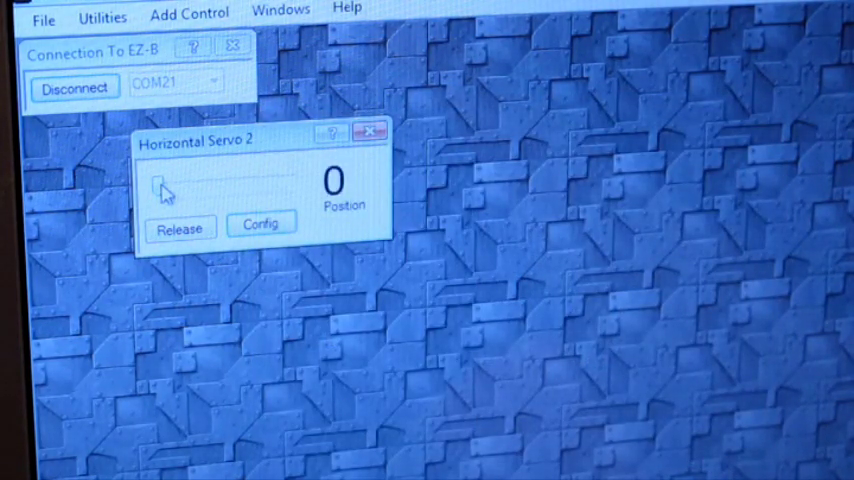
Sweep Horizontal Servo 2 to position 35, ease it back, and reopen its settings.
drag(160, 185, 275, 185)
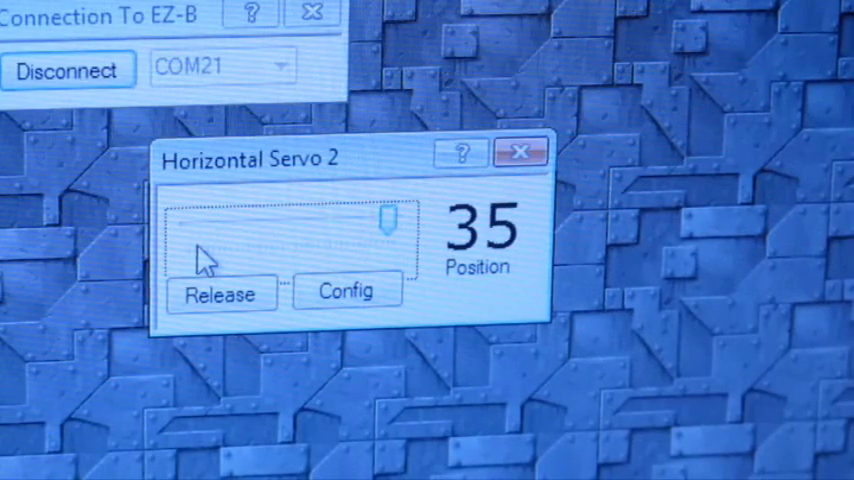
drag(390, 222, 370, 222)
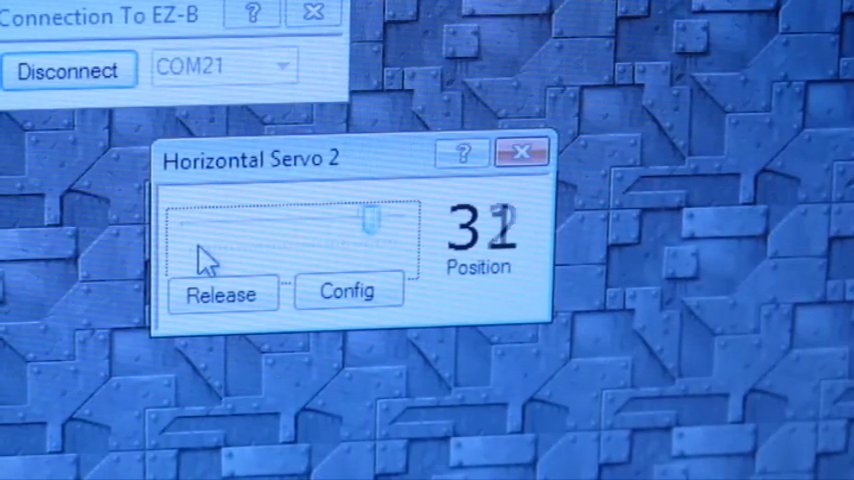
click(347, 291)
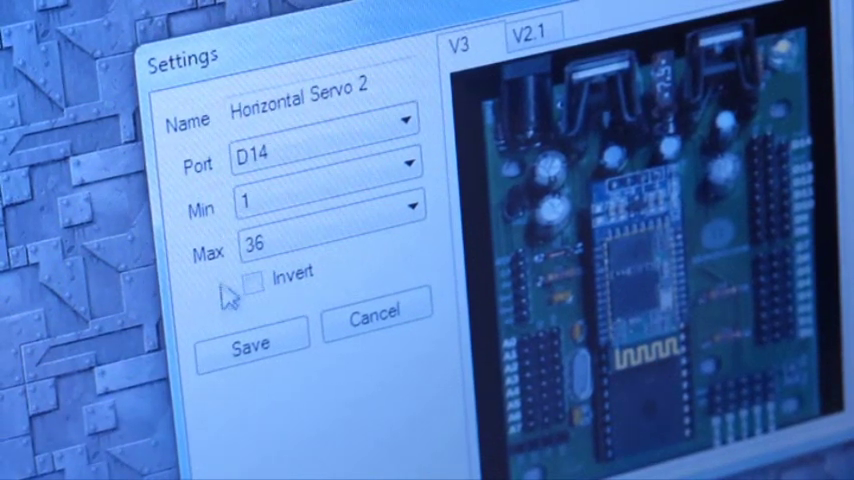
mouse_move(238, 245)
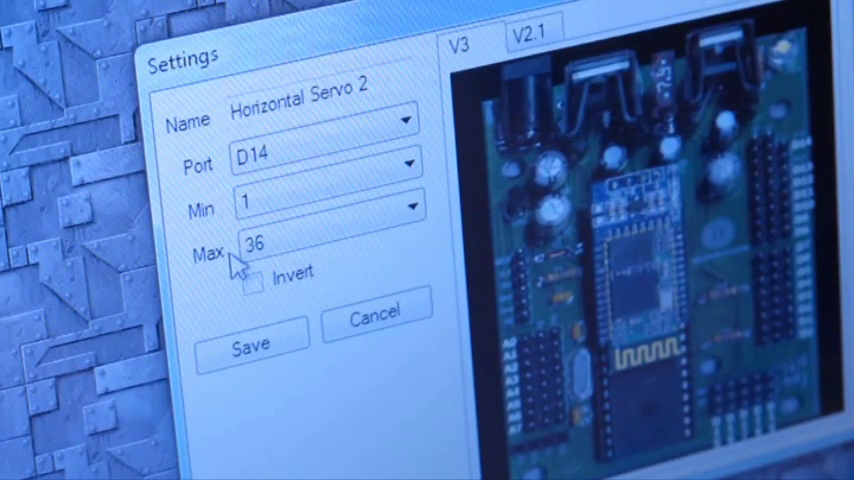
mouse_move(205, 340)
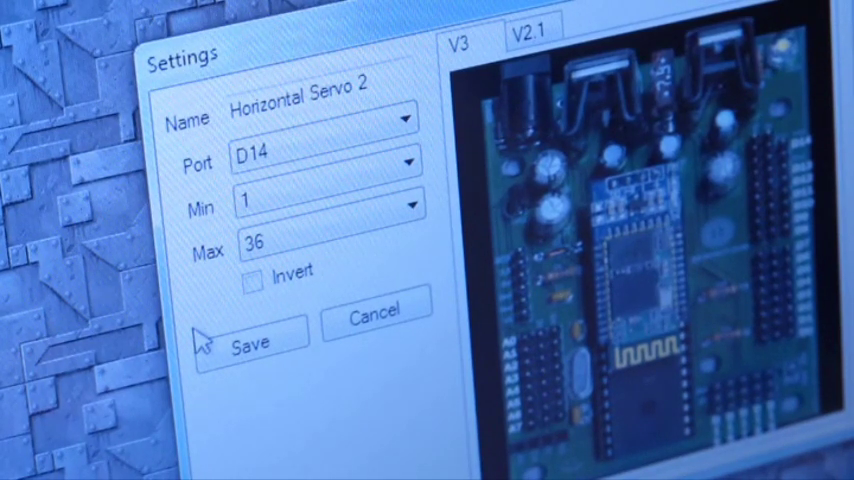
Save Horizontal Servo 2 settings with port D14, min 1, max 36.
click(249, 340)
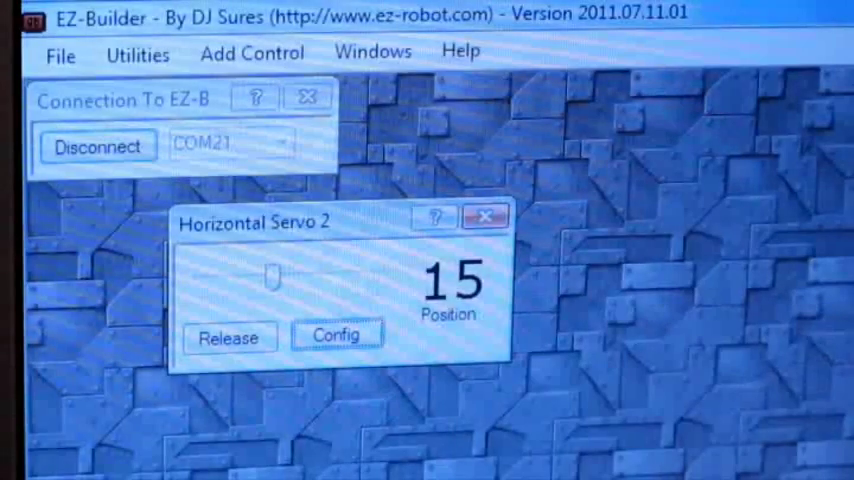
Add a Joystick control linked to the Logitech Cordless RumblePad 2.
click(251, 53)
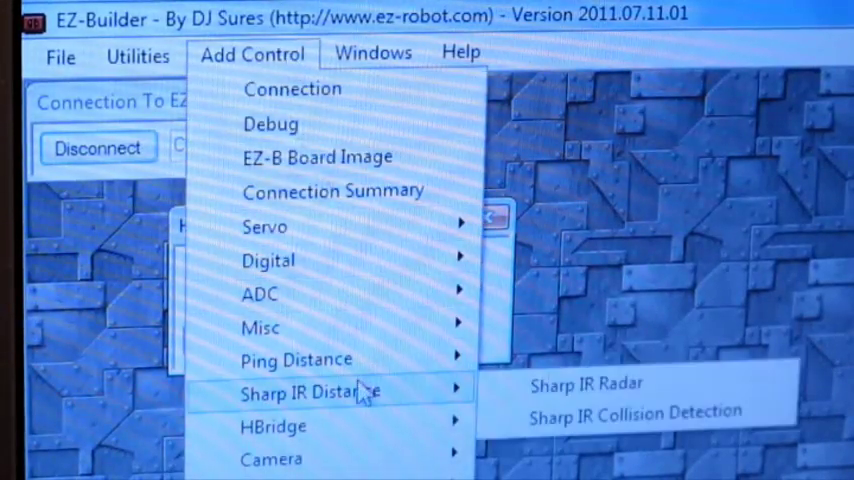
mouse_move(261, 327)
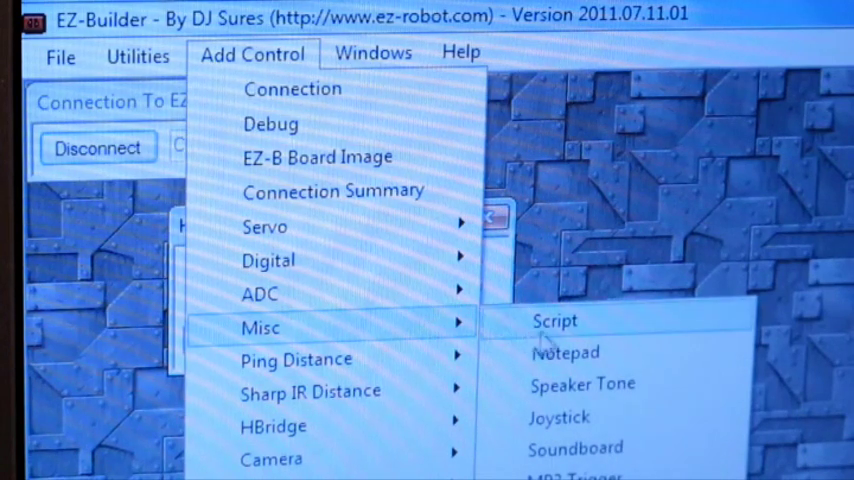
click(560, 417)
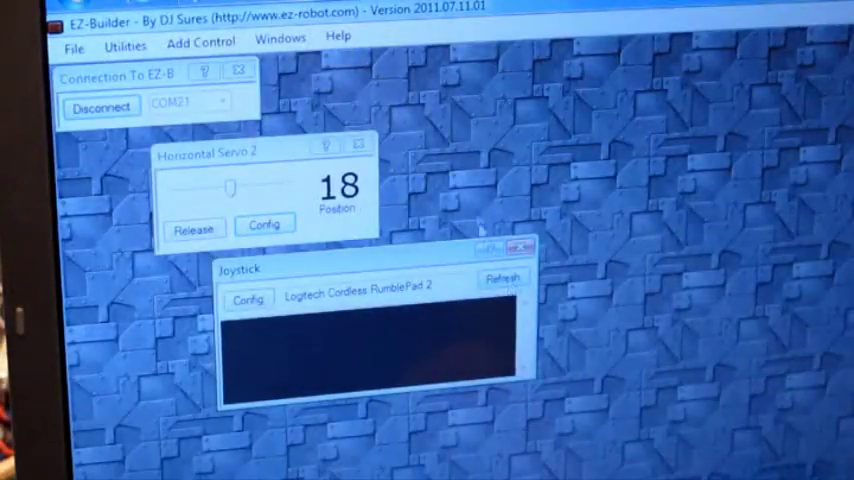
Add a Voice Recognition control and view its phrase-to-command list.
click(201, 41)
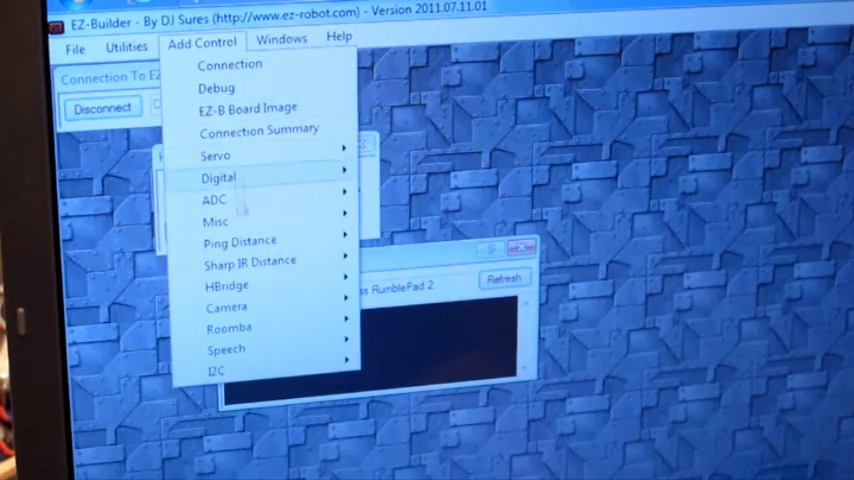
mouse_move(226, 349)
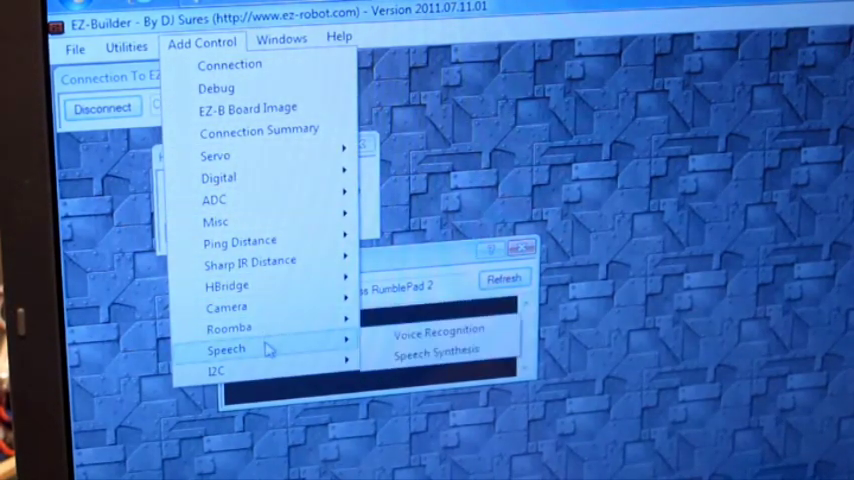
click(438, 331)
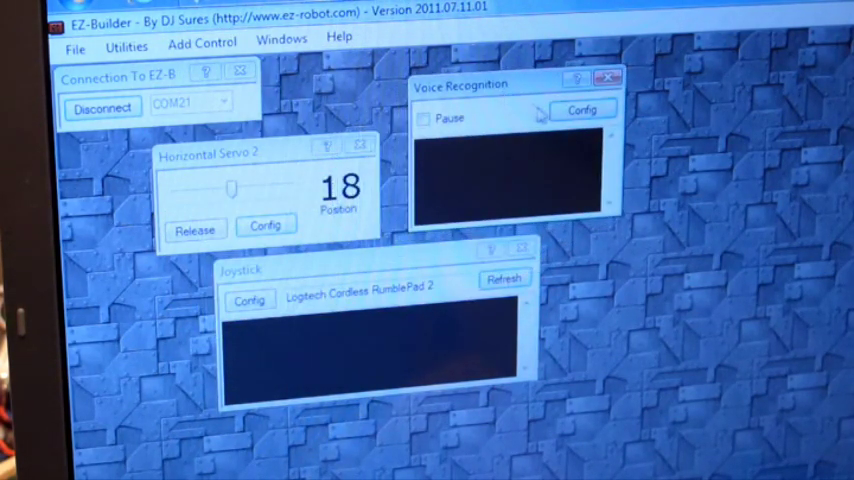
click(582, 109)
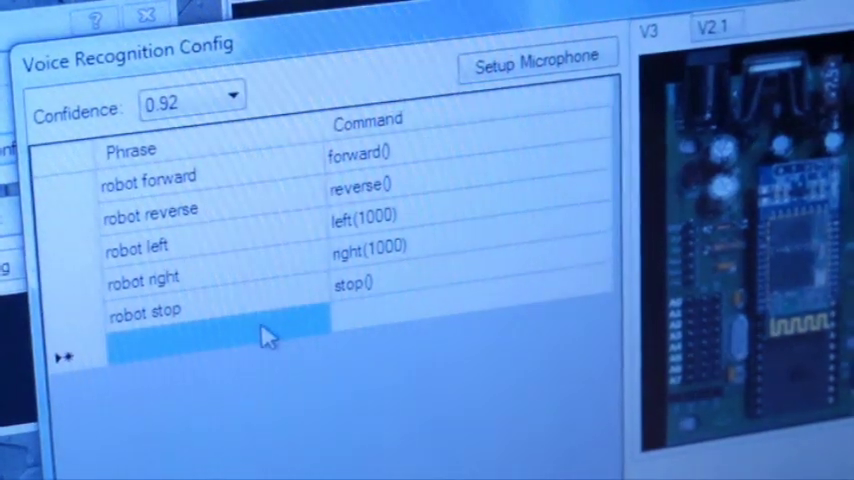
Add the phrase 'robot look left' mapped to servo(d14, 1).
text(robot look l)
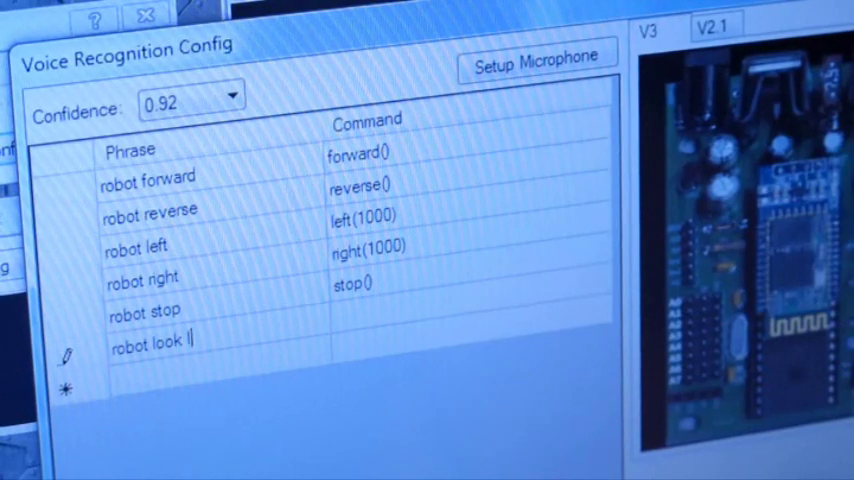
text(left)
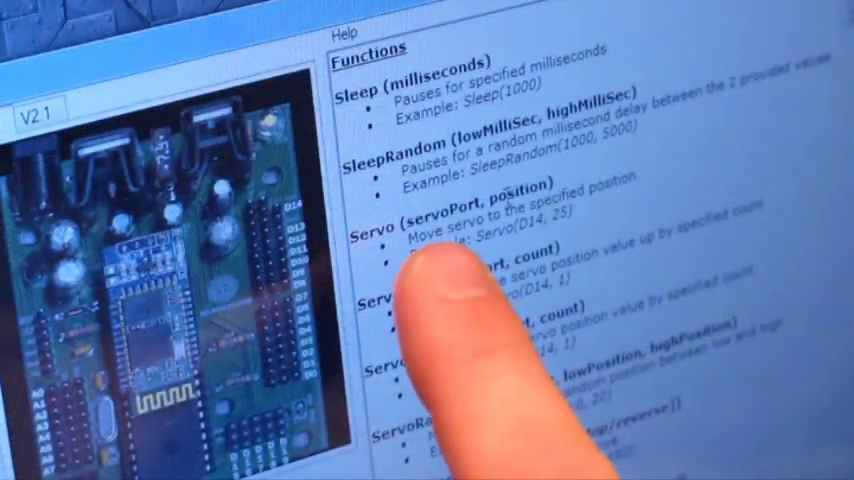
mouse_move(490, 400)
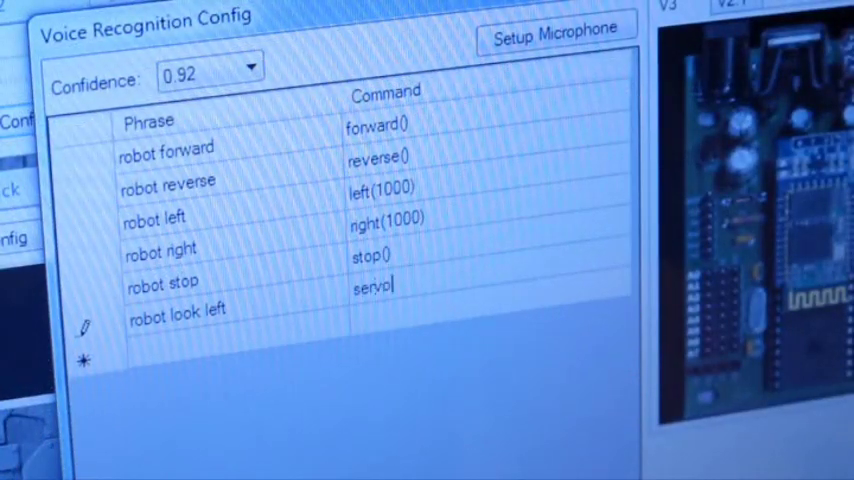
text((d)
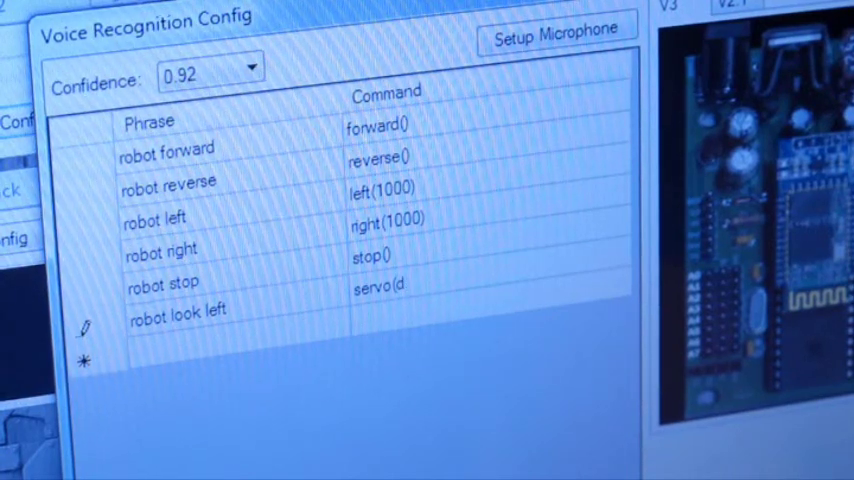
text(14.)
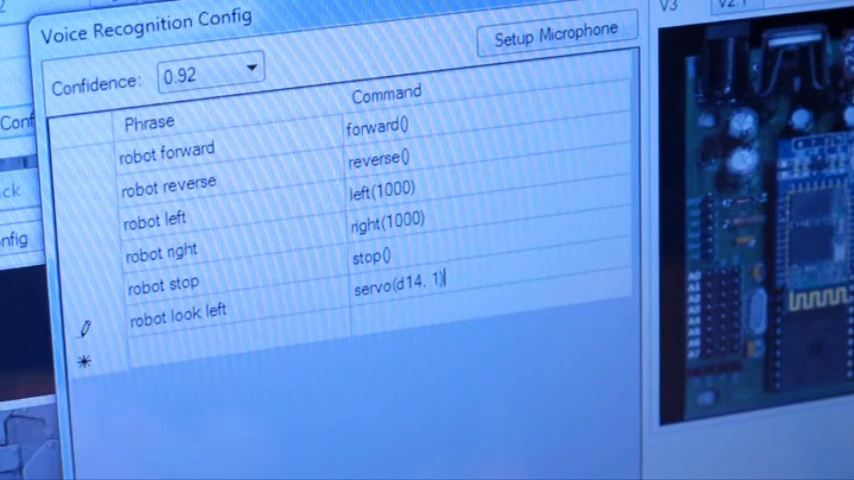
Add the phrase 'robot look right' and begin its servo(d1… command.
text(rob)
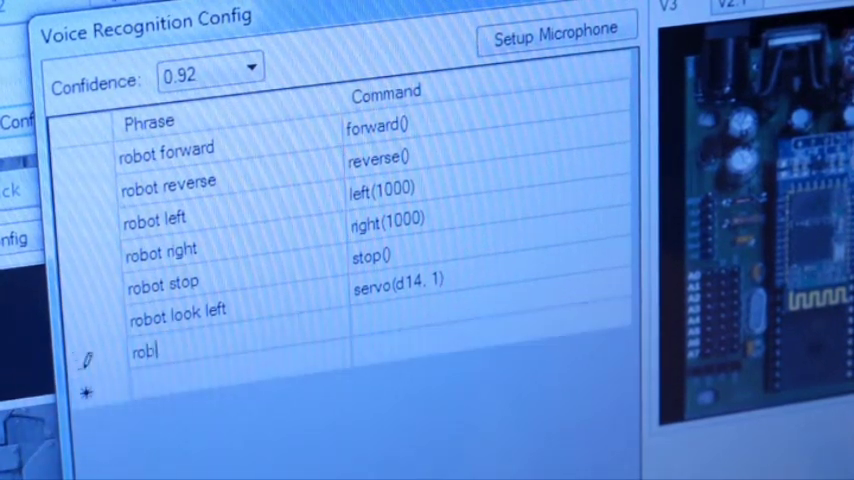
text(obot look right)
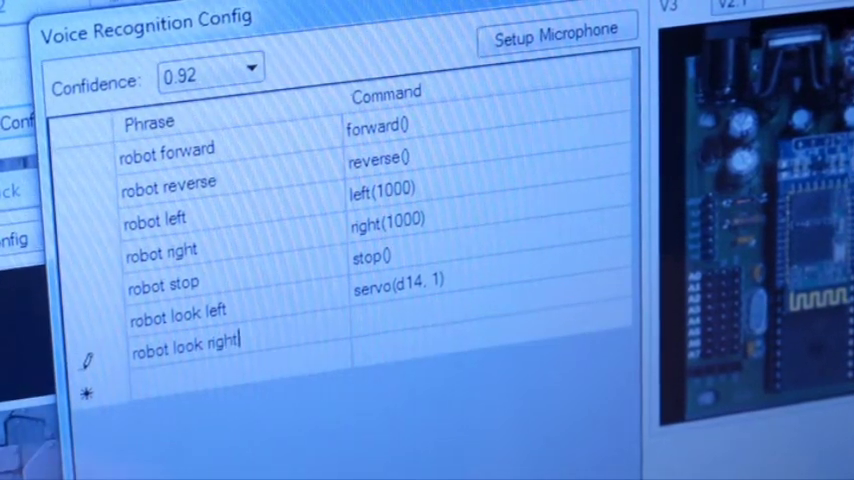
text(servo)
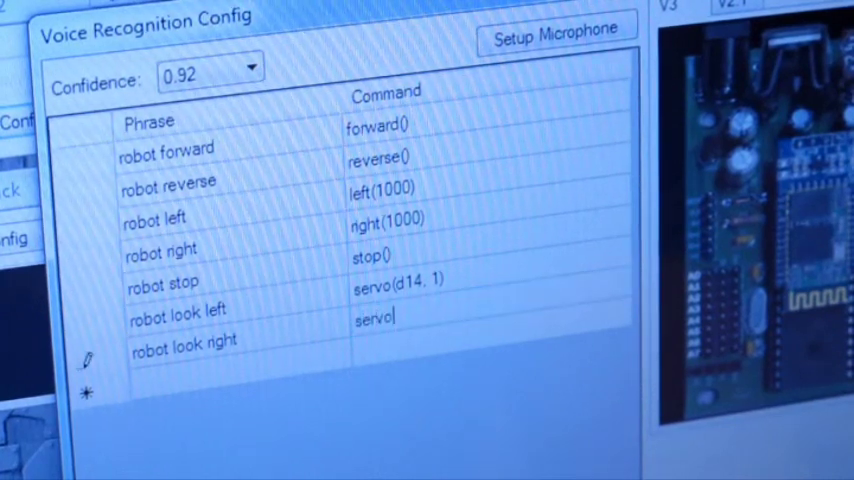
text((d1)
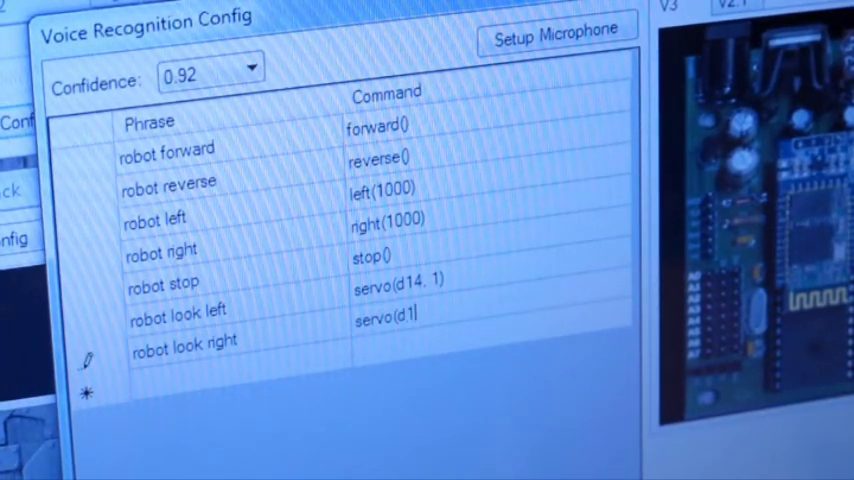